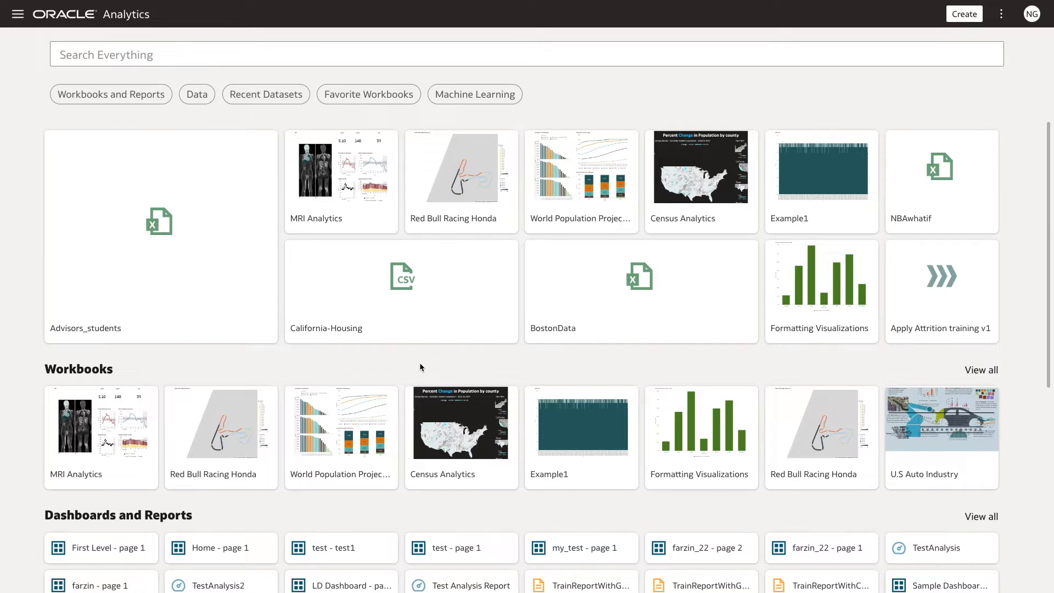
mouse_move(45, 29)
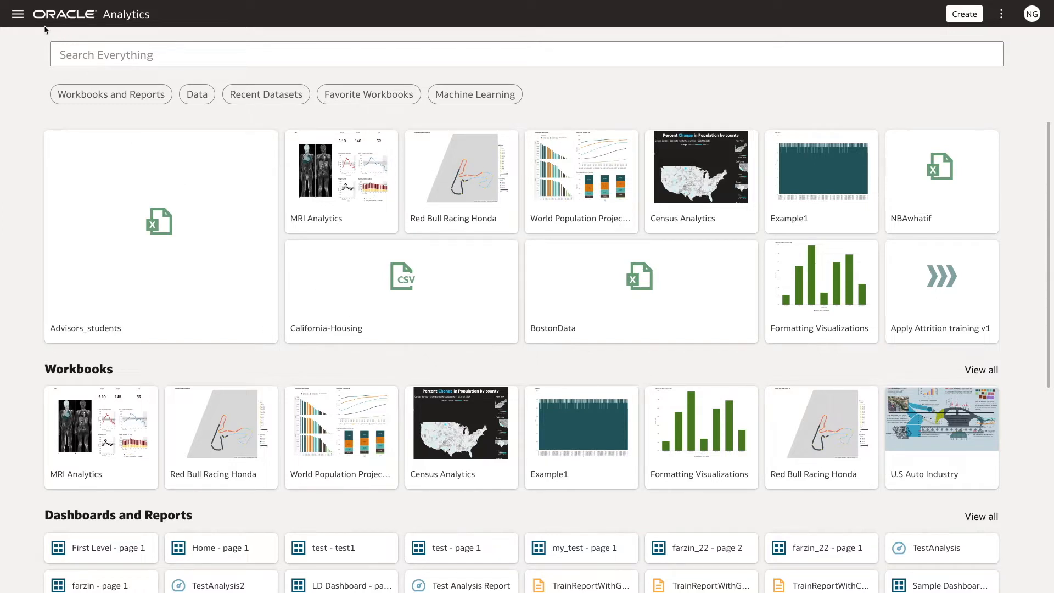
Go from the home page to the administration Console via the navigation menu.
click(17, 13)
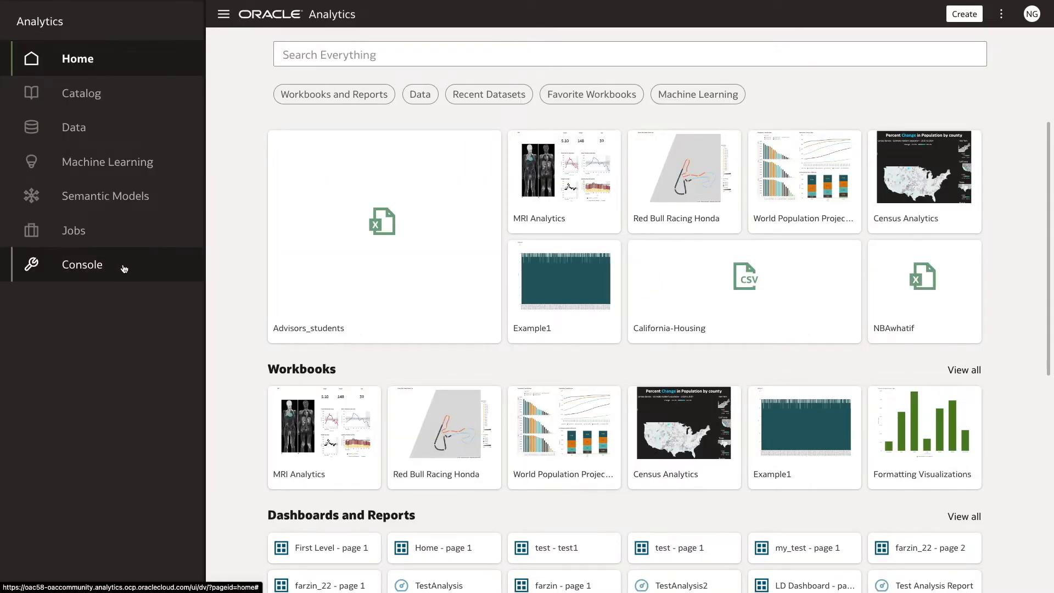
click(81, 264)
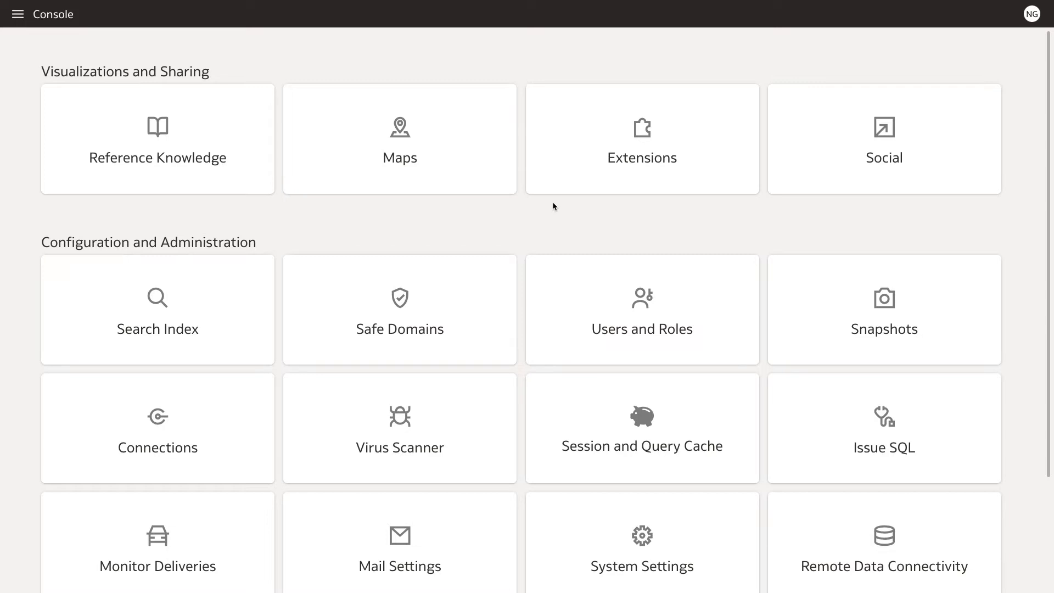
Bring up the Extensions page from the Console.
click(641, 139)
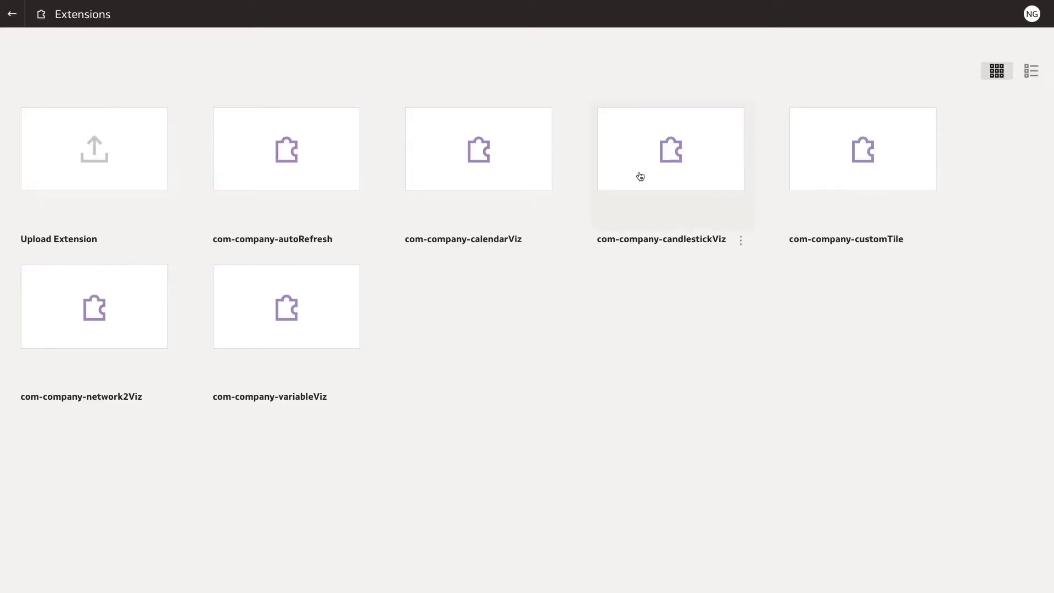
mouse_move(182, 137)
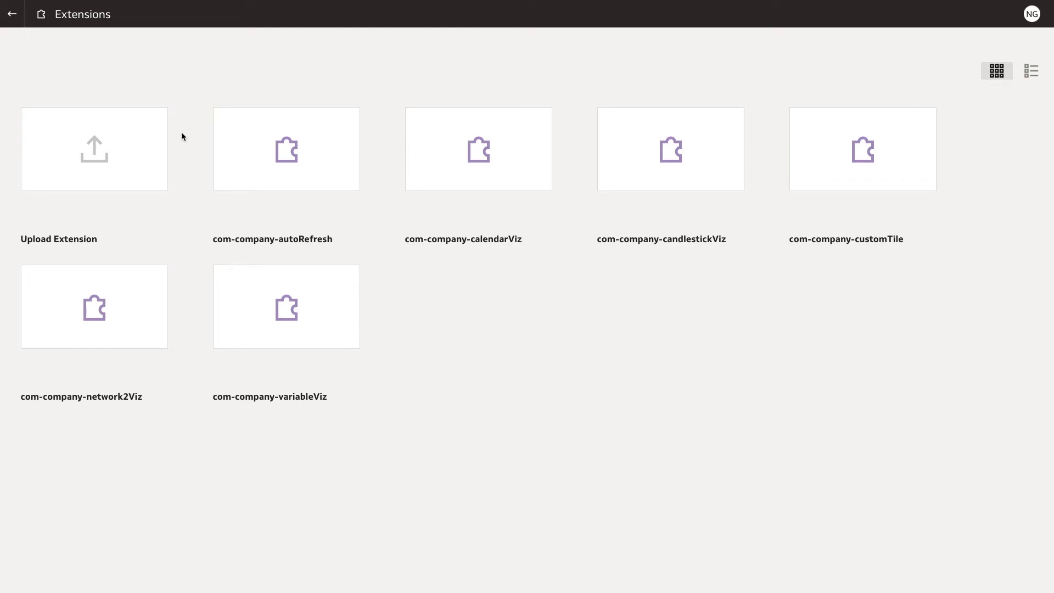
mouse_move(148, 166)
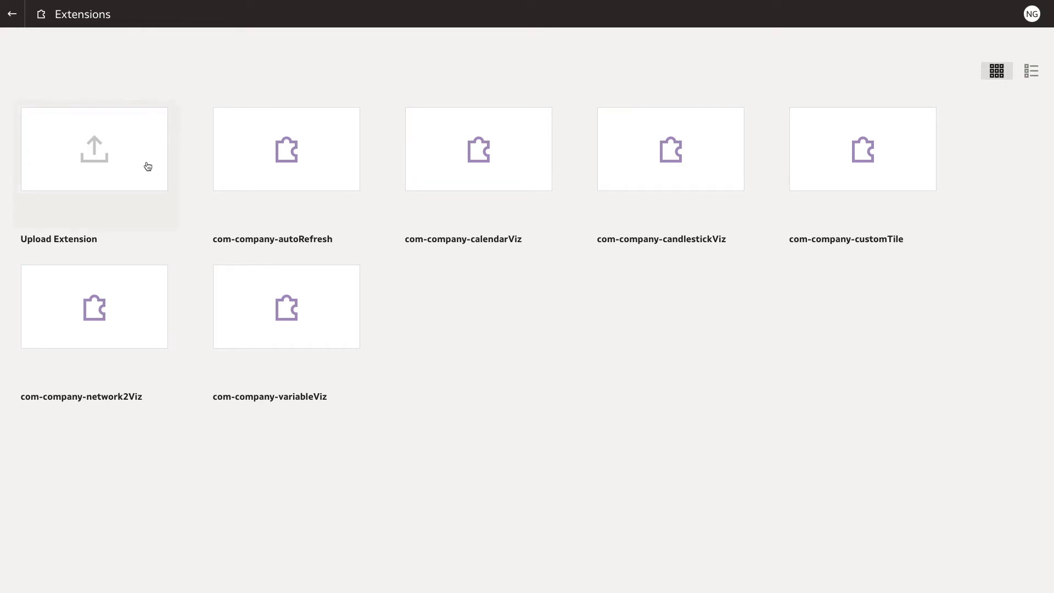
Upload the com-company-collapsibleTreeViz zip so it appears among installed extensions.
click(94, 149)
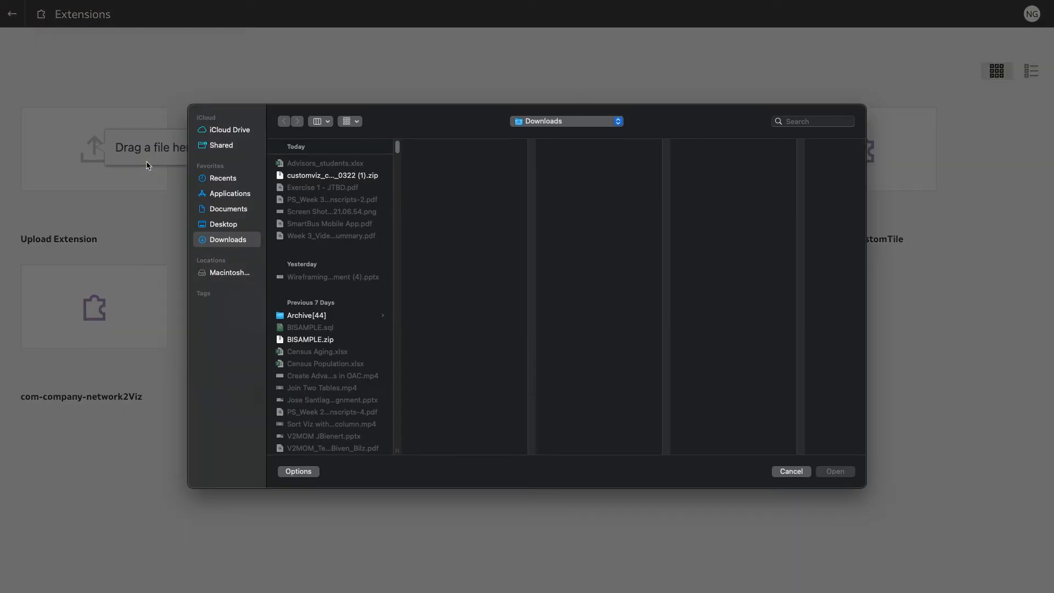
click(330, 176)
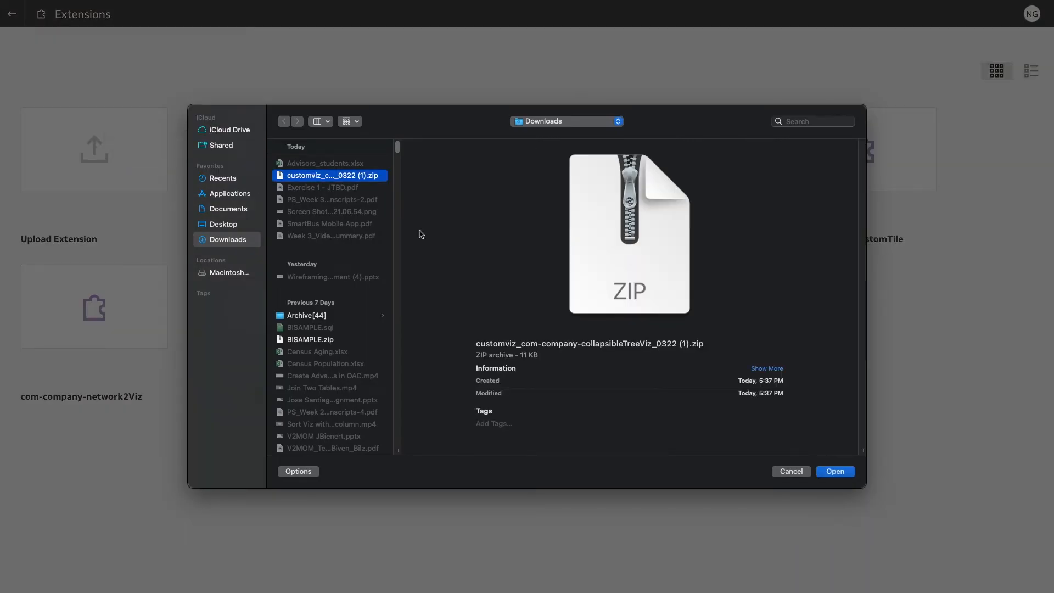
click(835, 471)
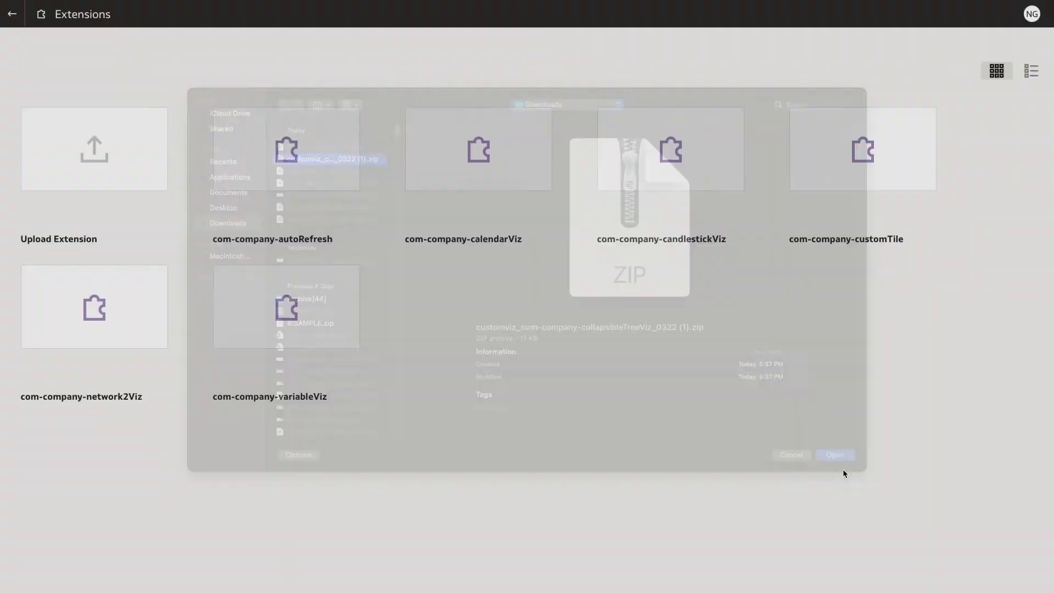
click(835, 454)
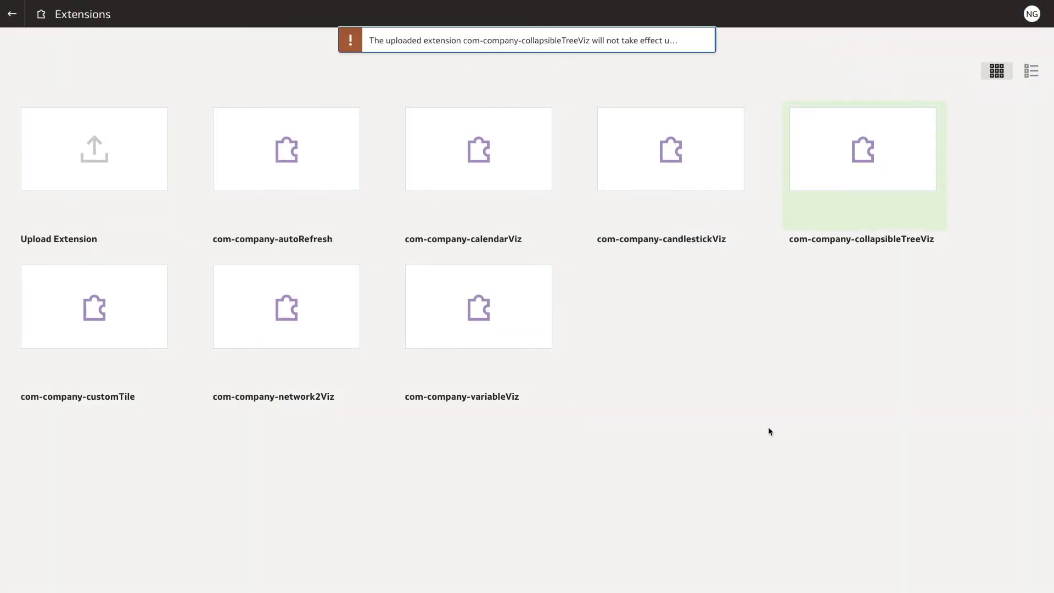
Return Home and create a new workbook from the Advisors_students dataset.
click(12, 13)
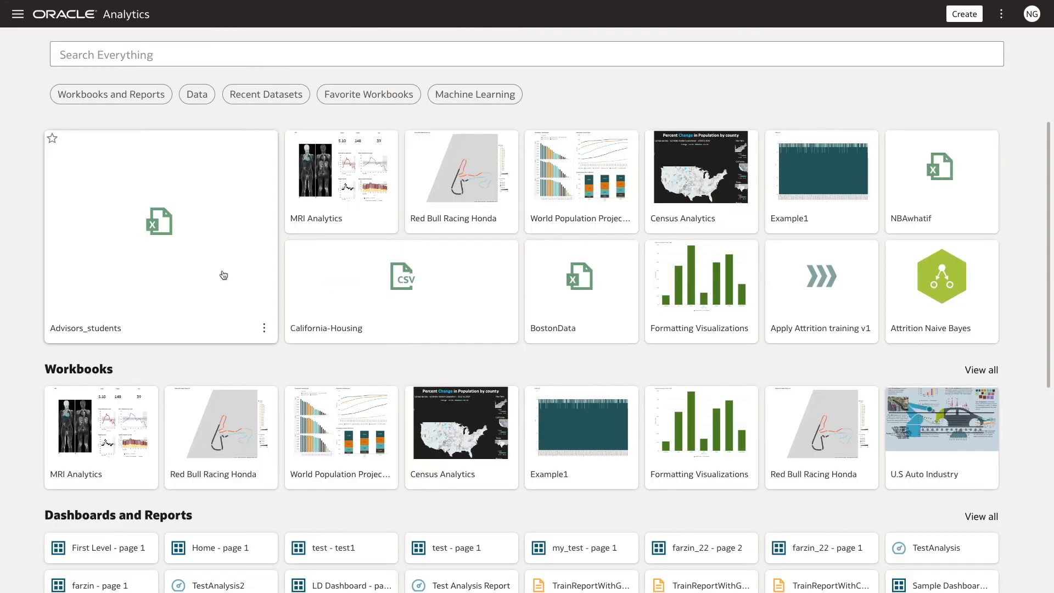
double_click(160, 236)
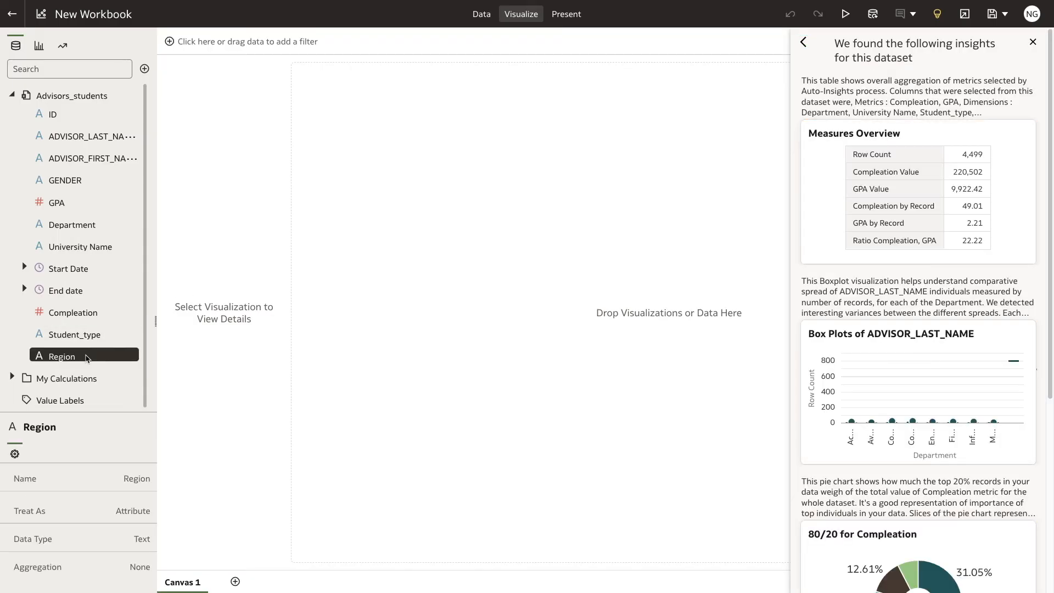
Visualize University Name with Region using the CollapsibleTreeViz Plugin.
click(81, 246)
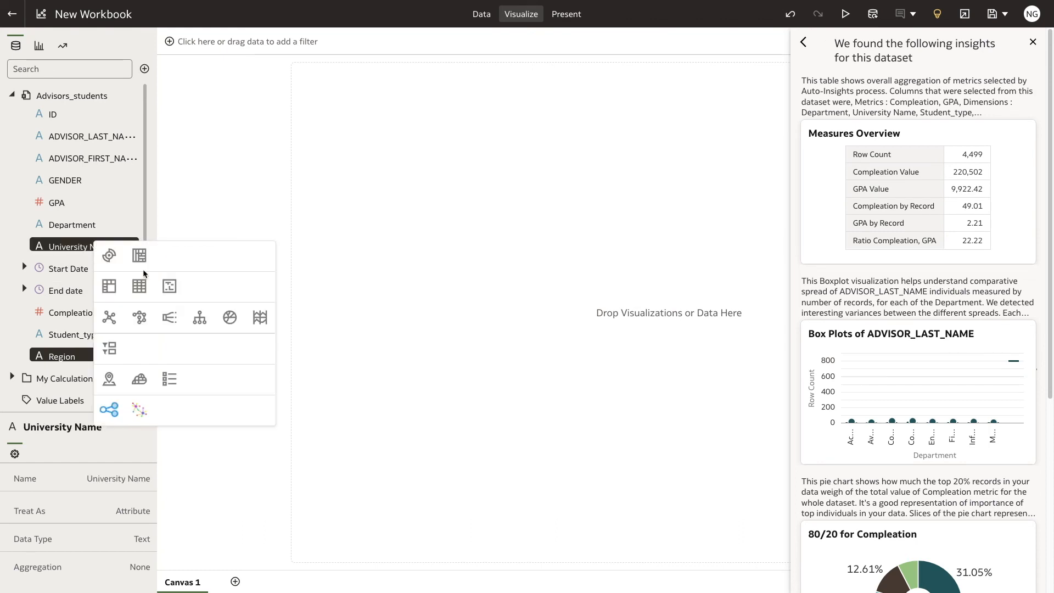
mouse_move(108, 410)
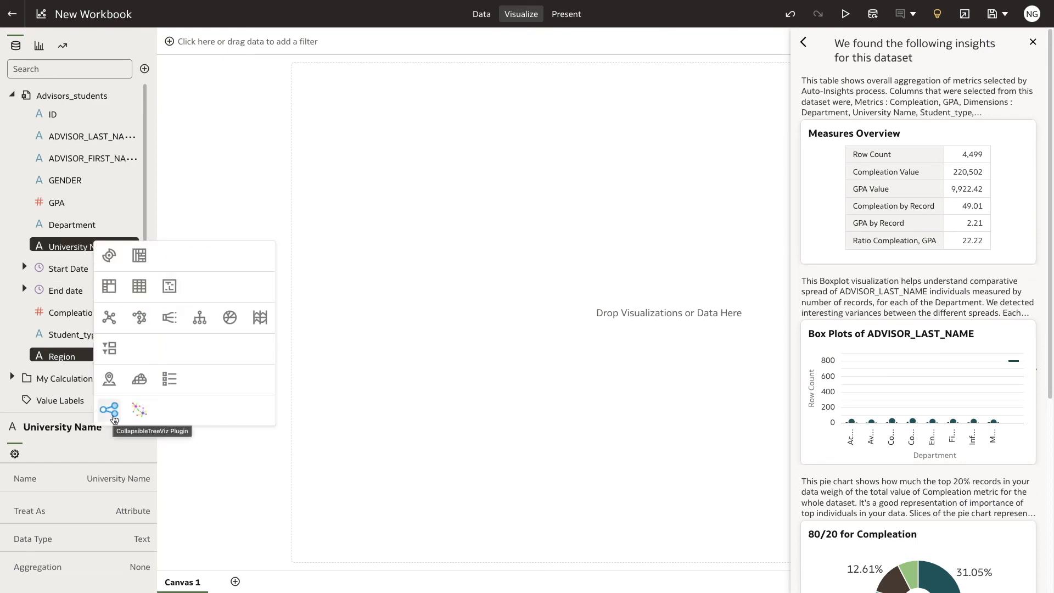
click(108, 410)
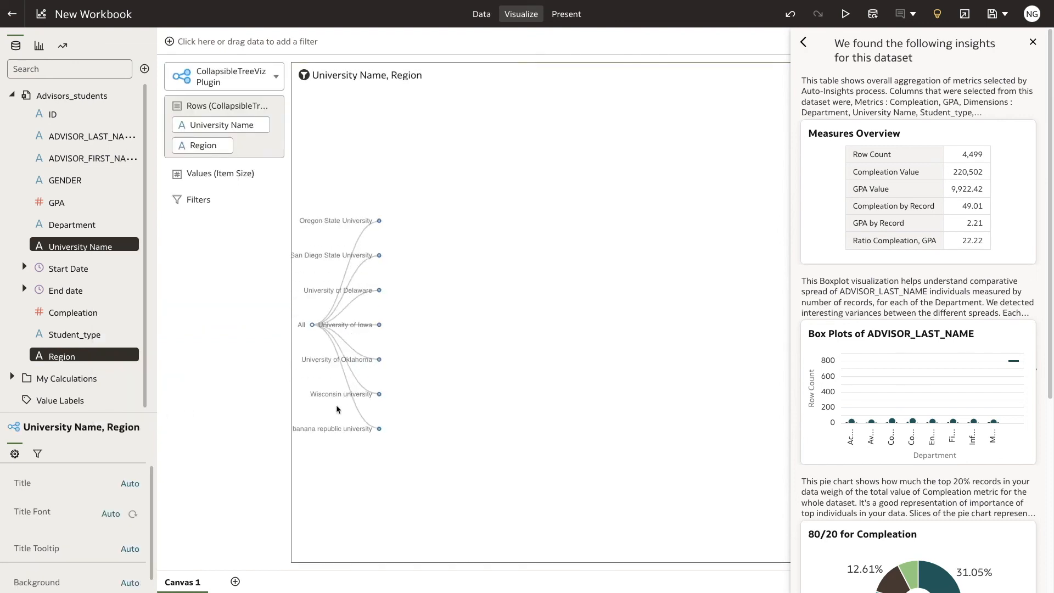